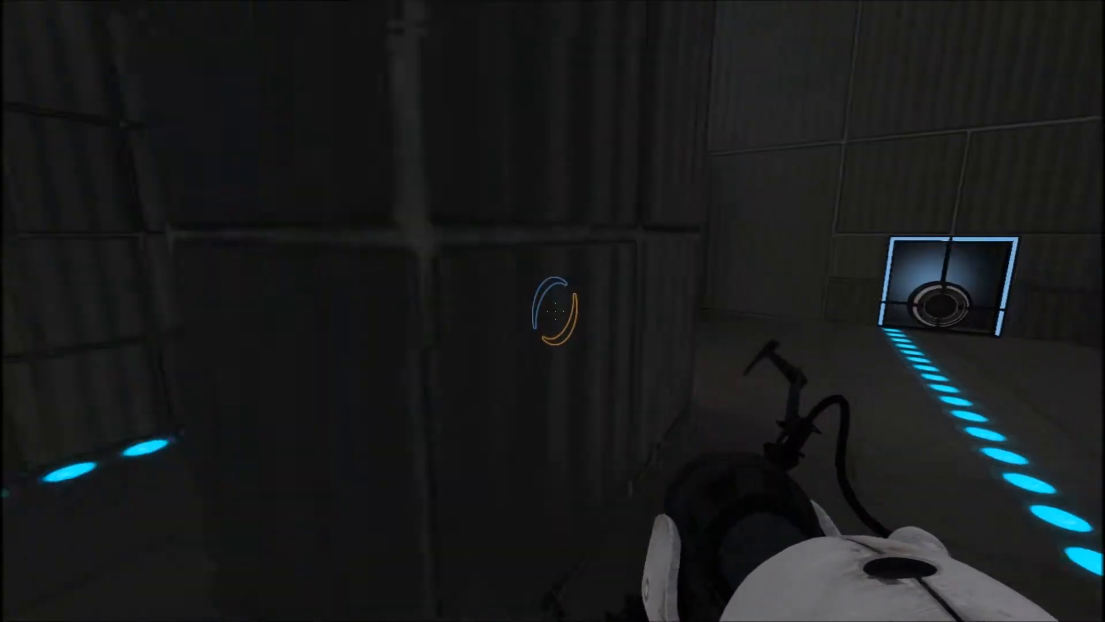
mouse_move(552, 311)
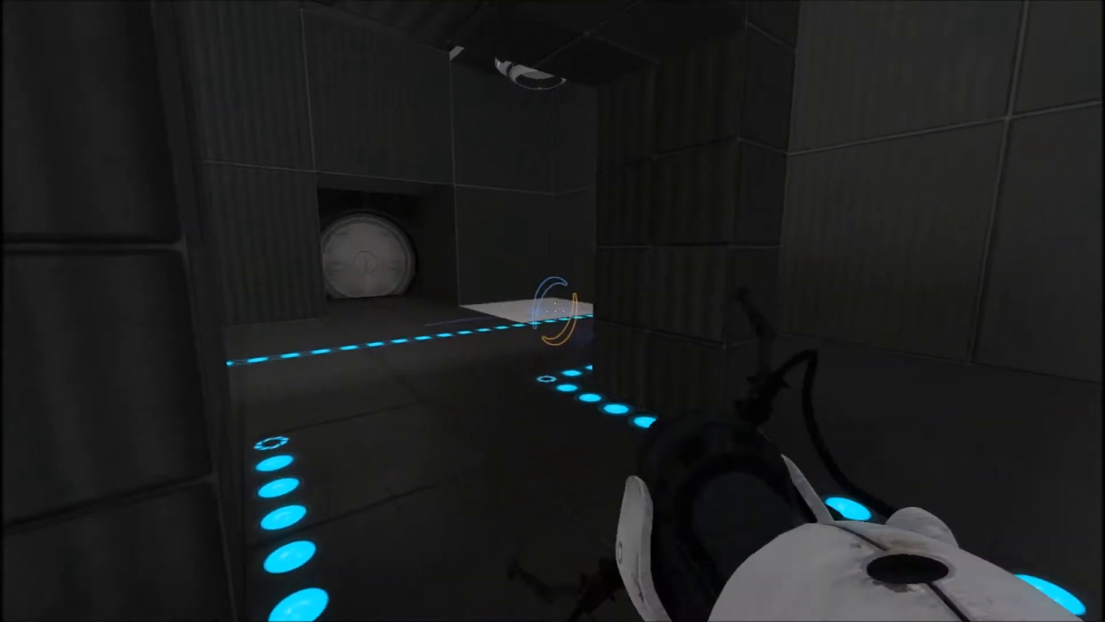
mouse_move(553, 311)
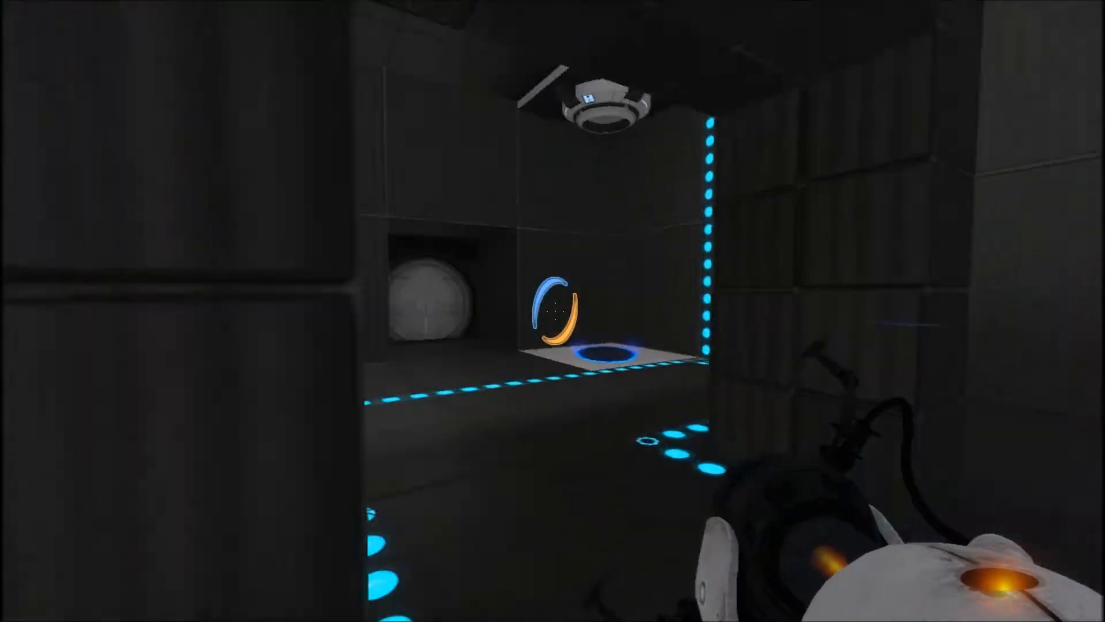
mouse_move(553, 310)
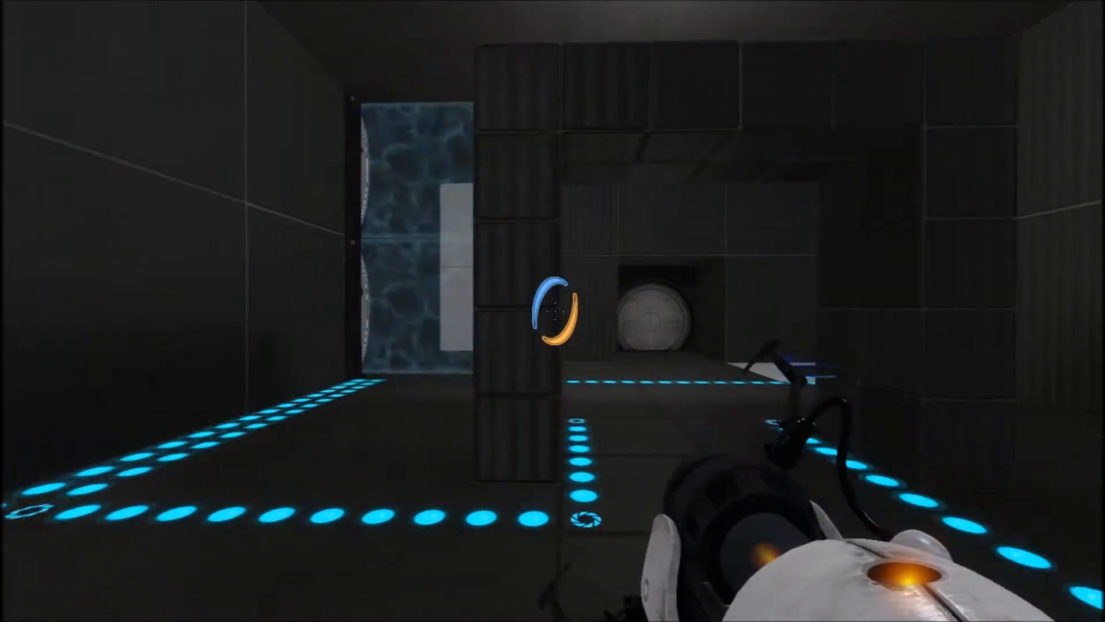
mouse_move(552, 311)
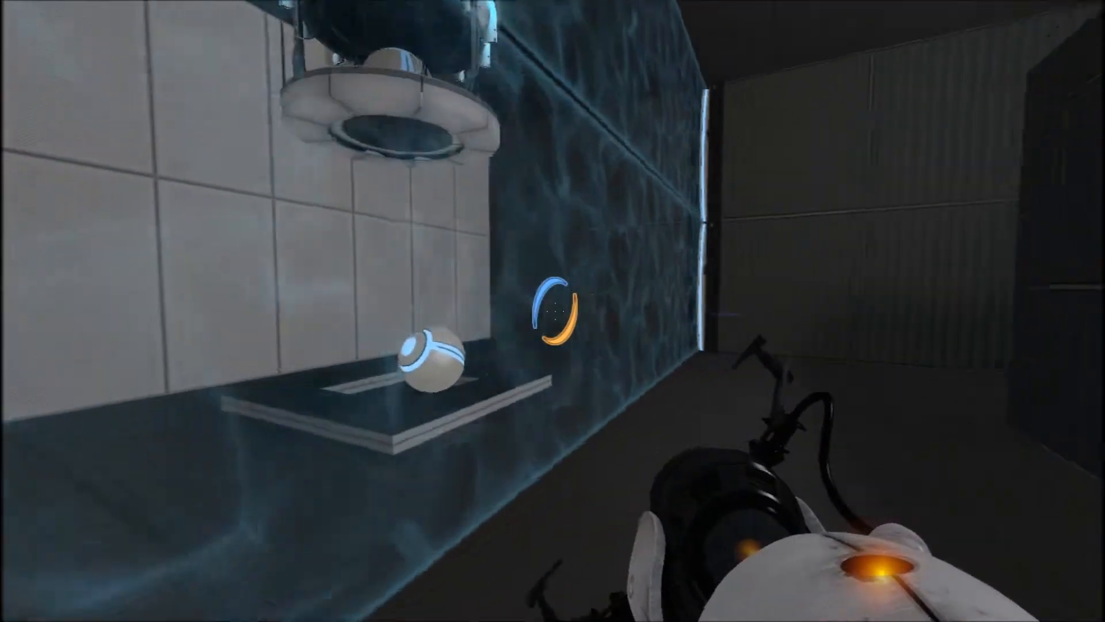
mouse_move(553, 311)
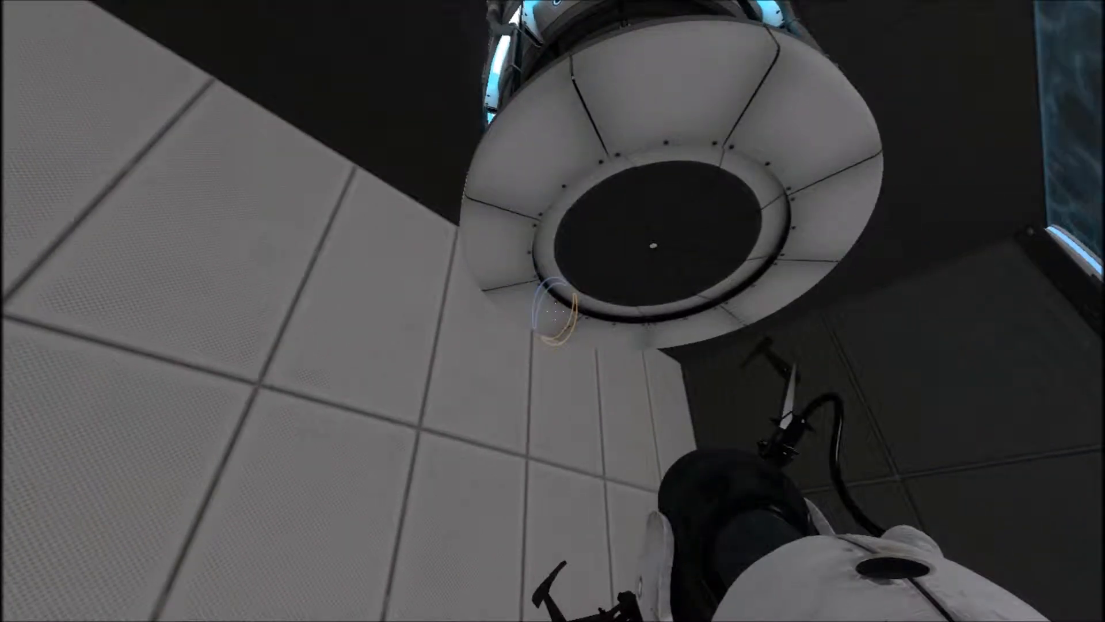
mouse_move(553, 311)
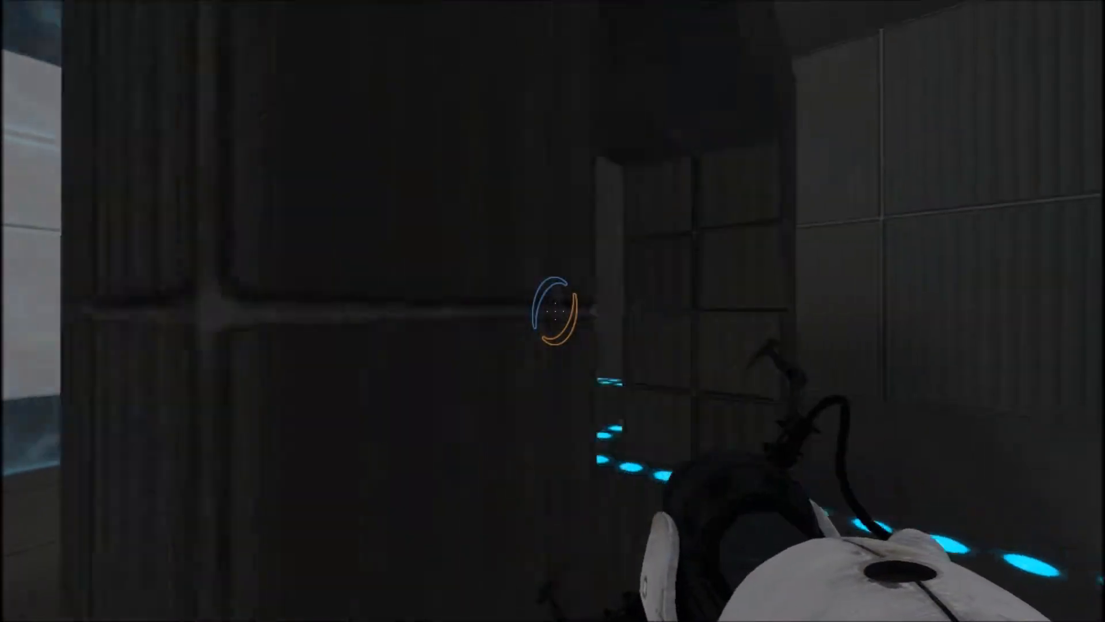
mouse_move(552, 310)
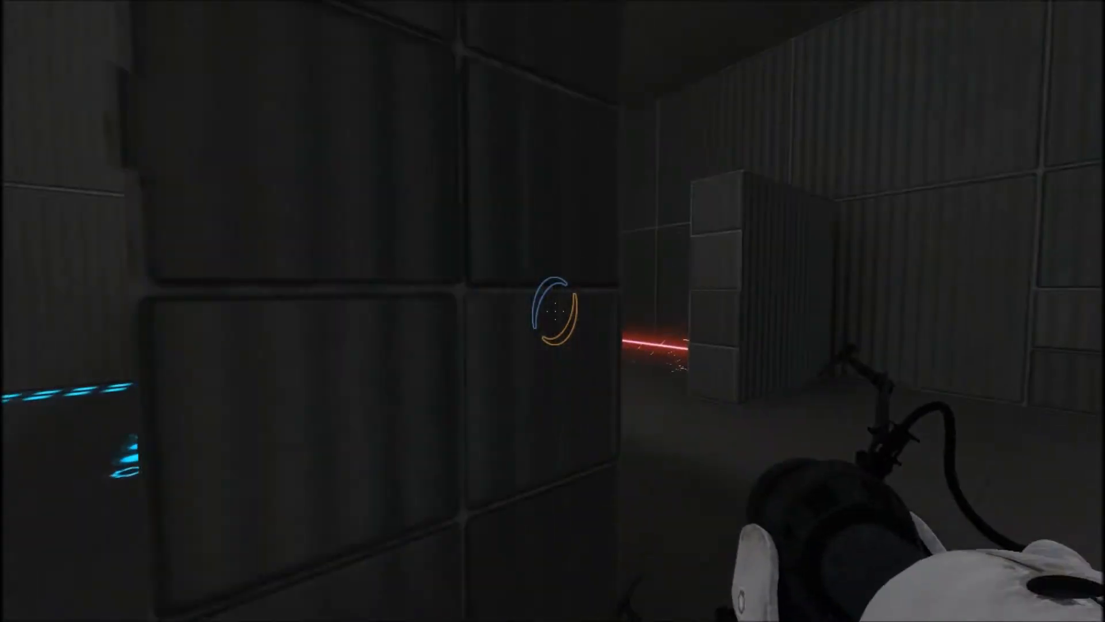
mouse_move(552, 310)
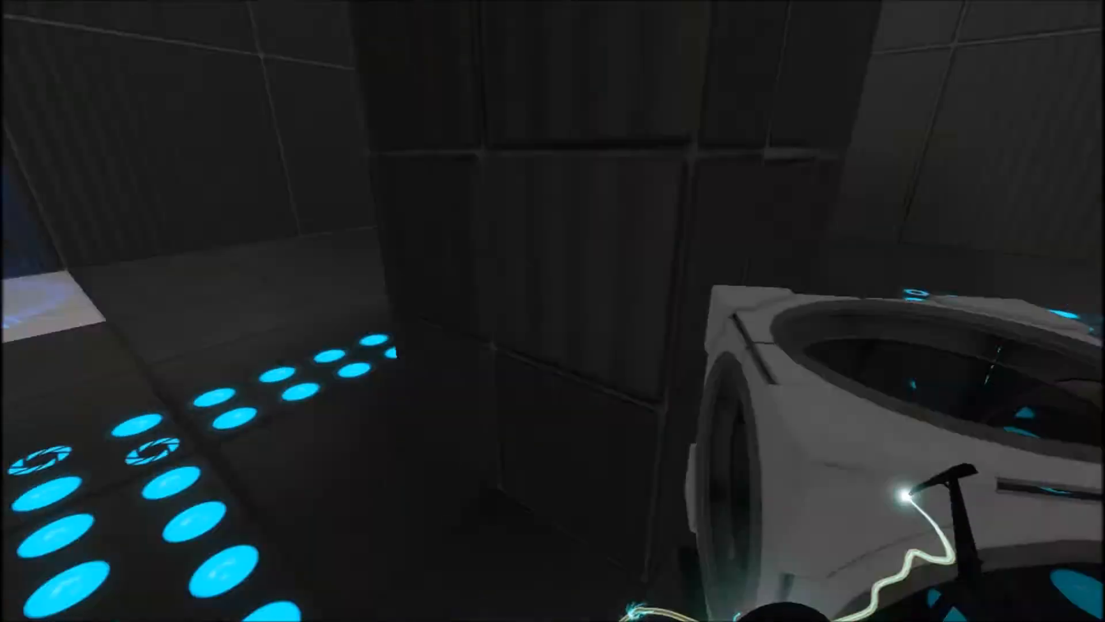
mouse_move(552, 311)
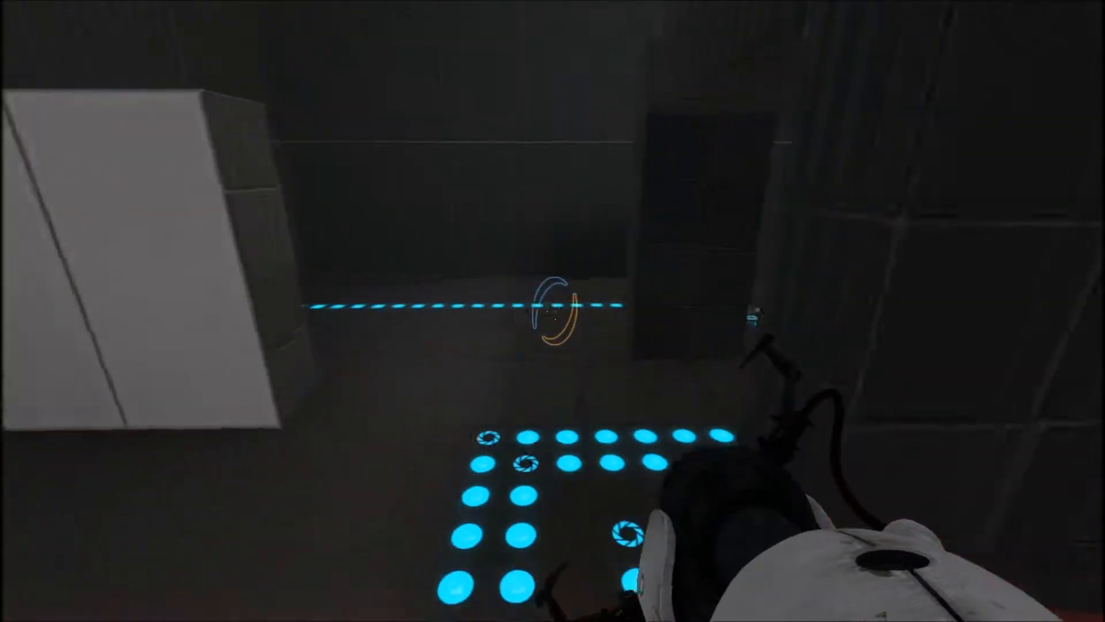
mouse_move(552, 311)
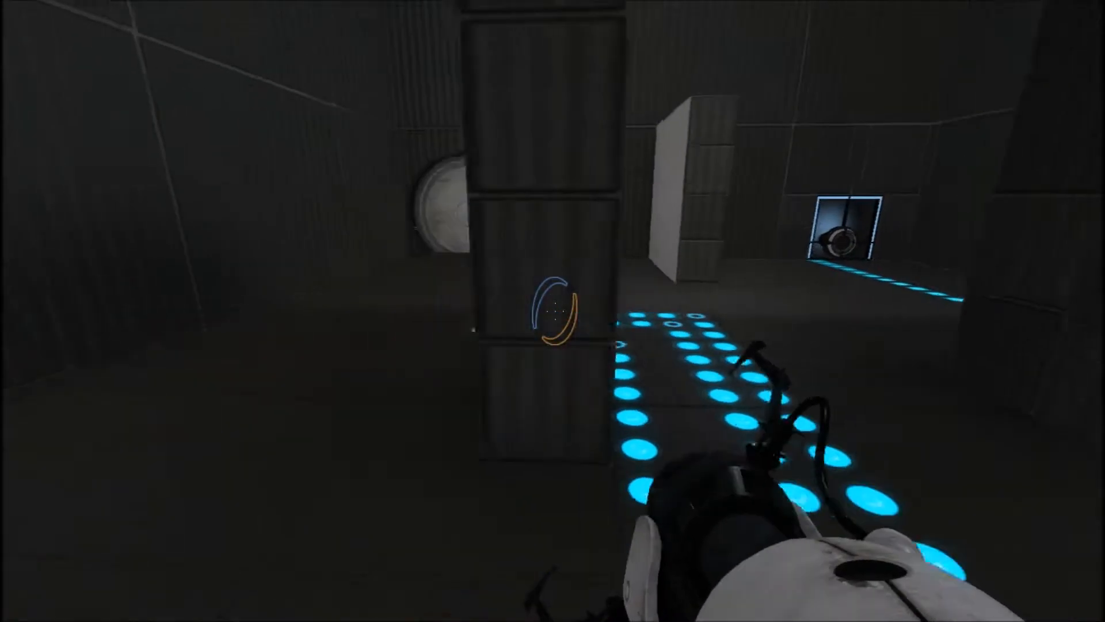
mouse_move(552, 311)
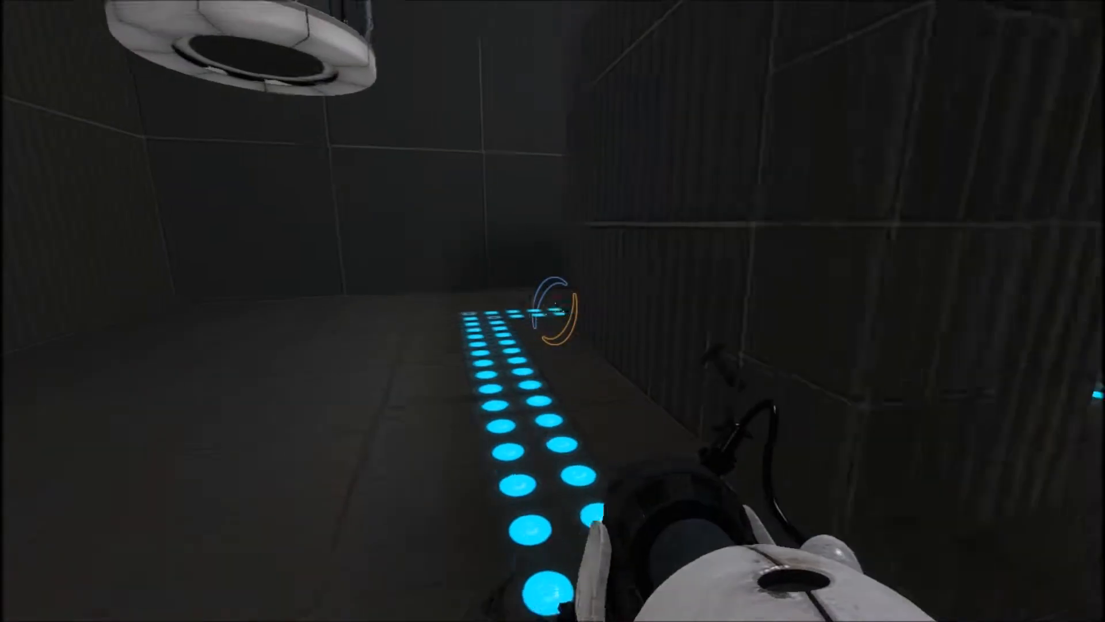
mouse_move(553, 310)
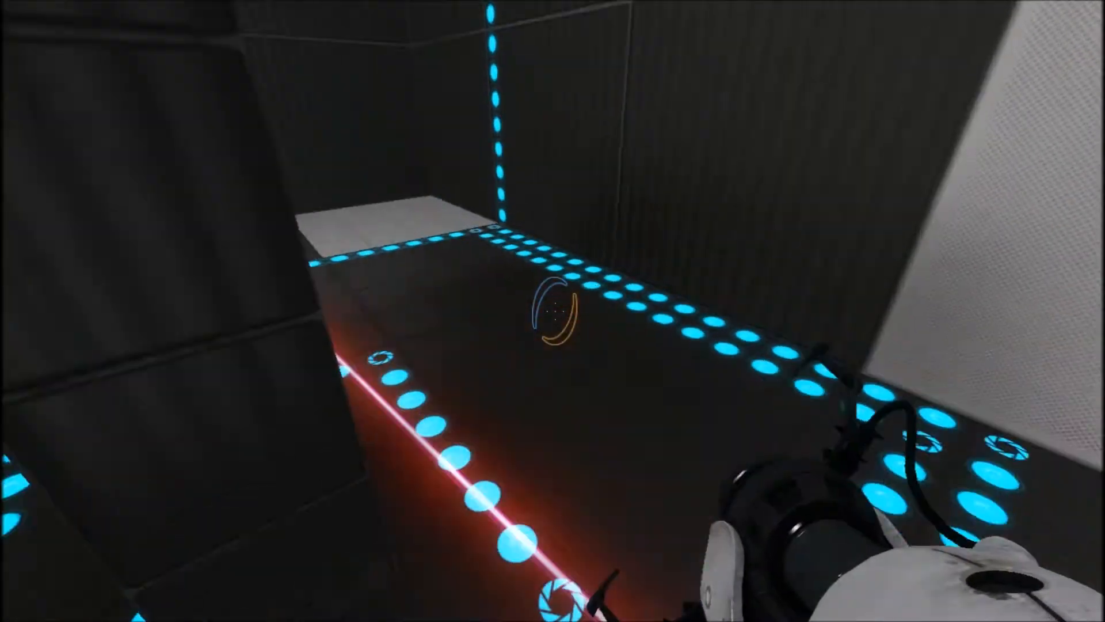
mouse_move(552, 311)
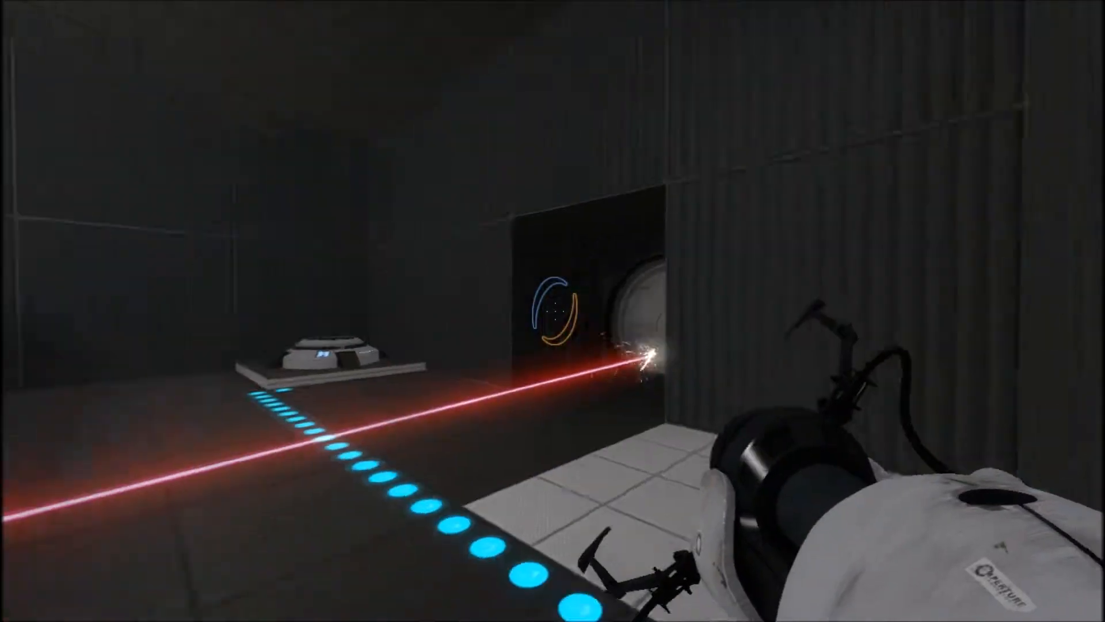
mouse_move(552, 311)
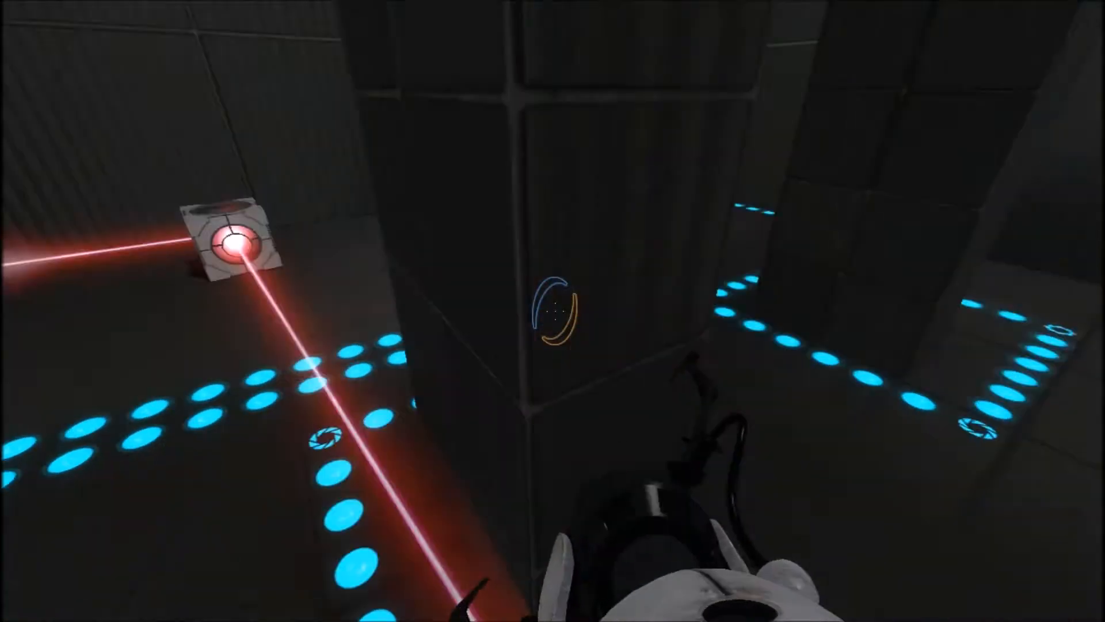
mouse_move(553, 310)
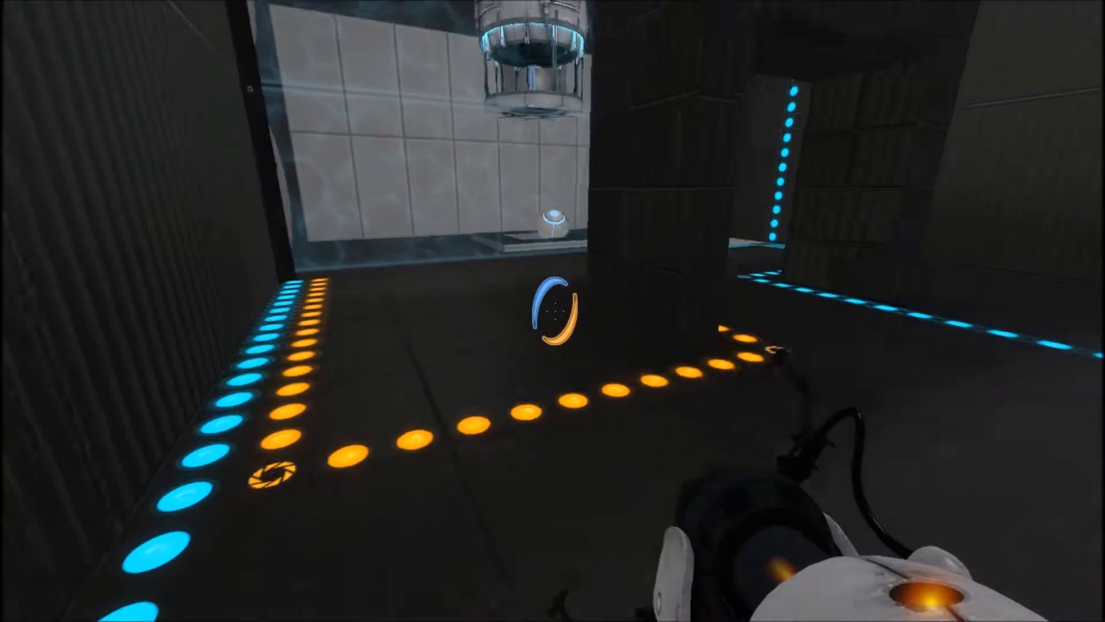
mouse_move(552, 311)
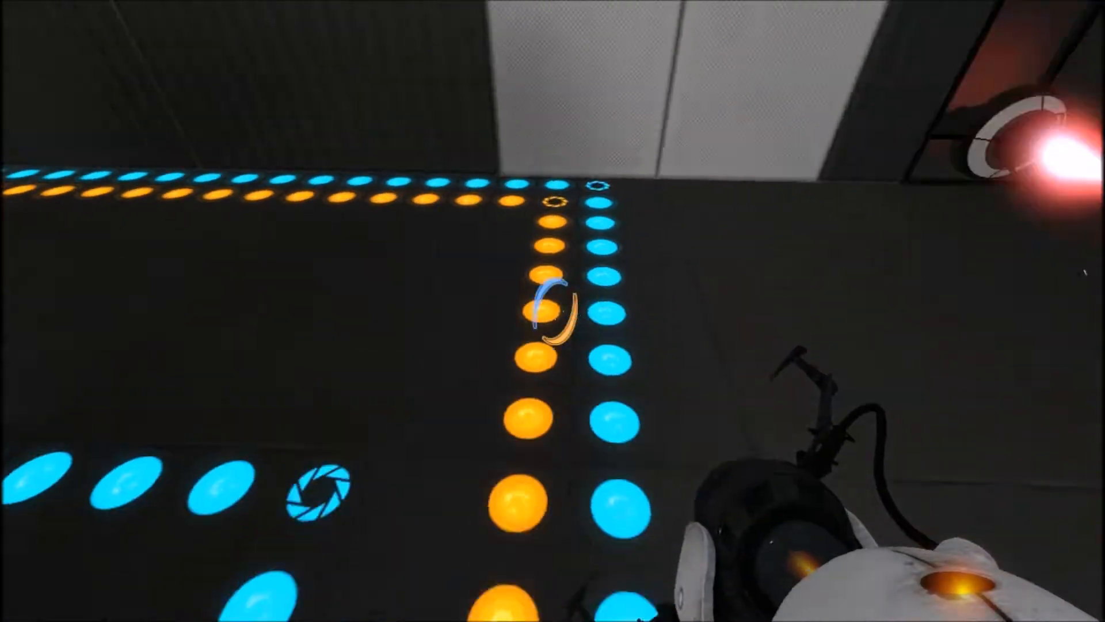
mouse_move(552, 310)
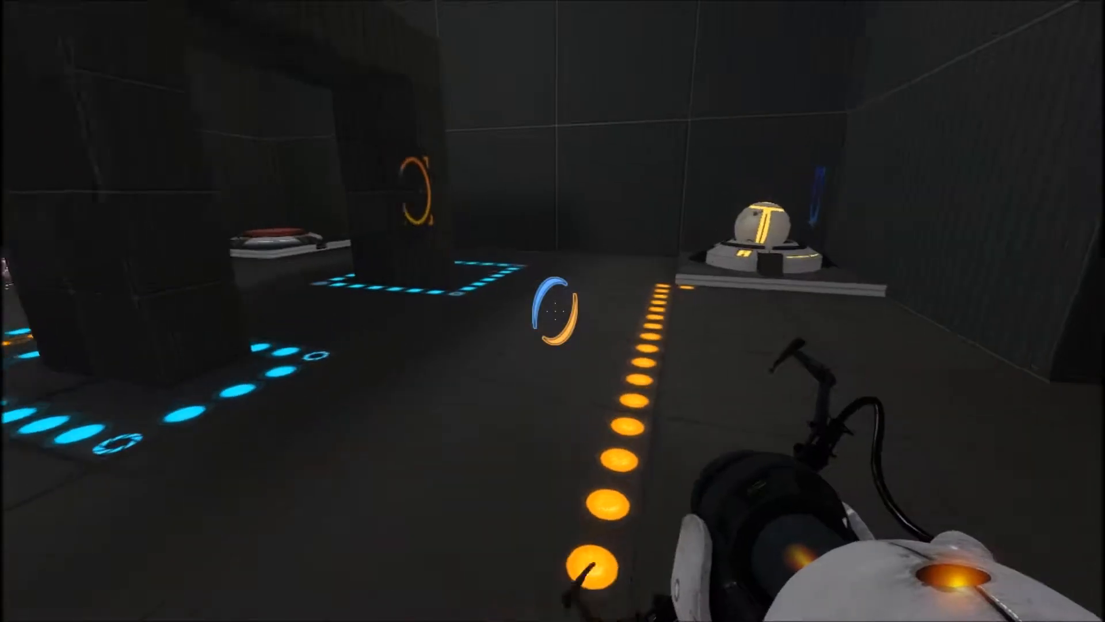
mouse_move(553, 311)
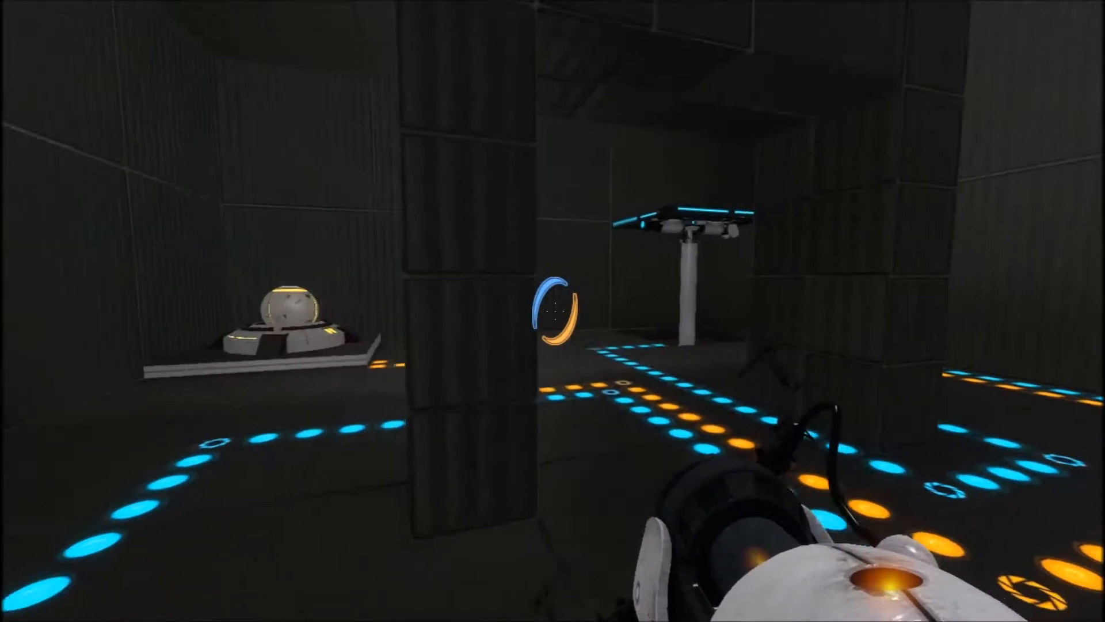
mouse_move(552, 311)
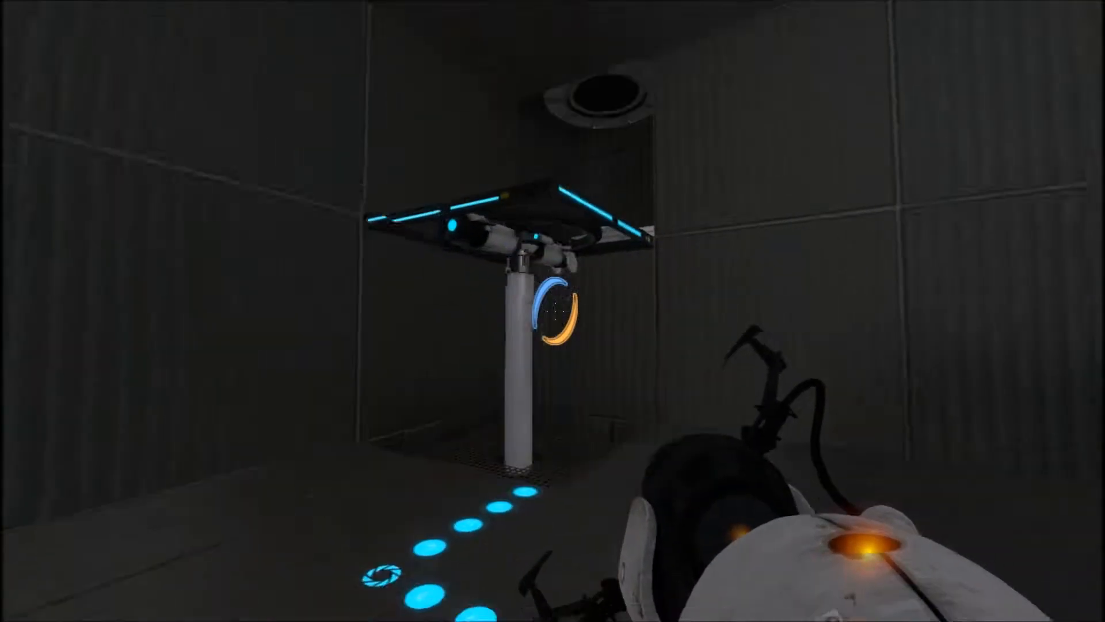
mouse_move(552, 311)
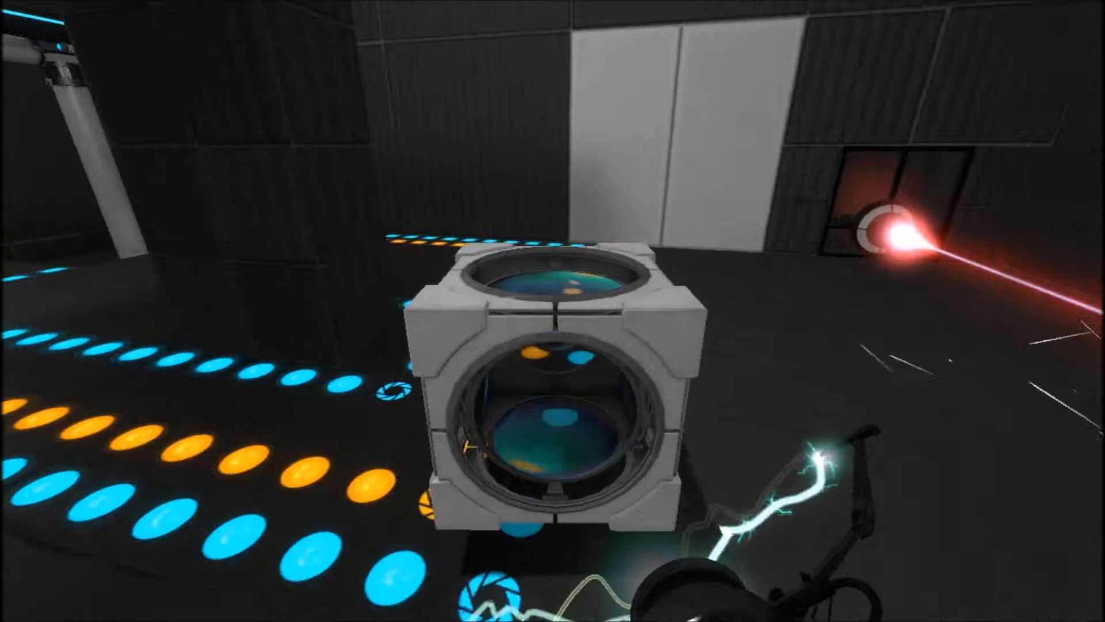
mouse_move(552, 310)
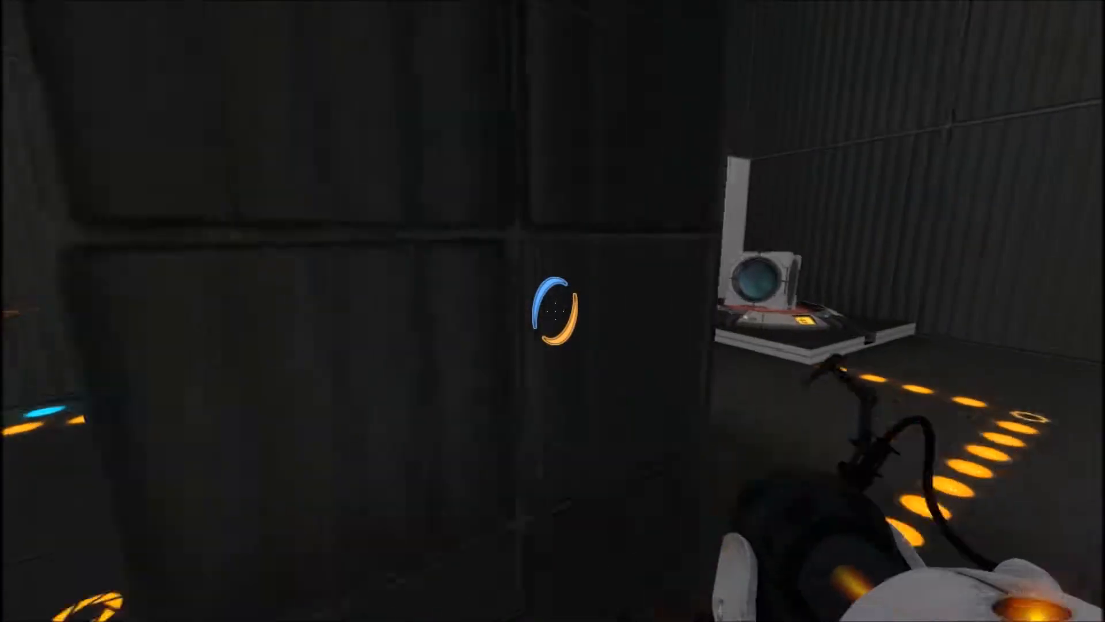
mouse_move(552, 311)
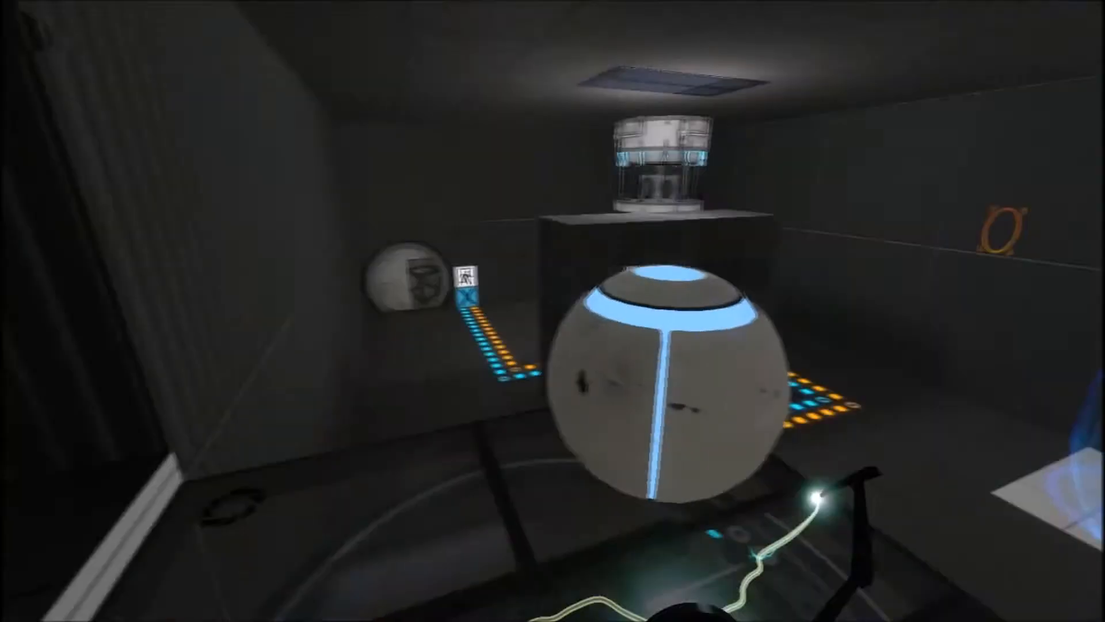
mouse_move(553, 311)
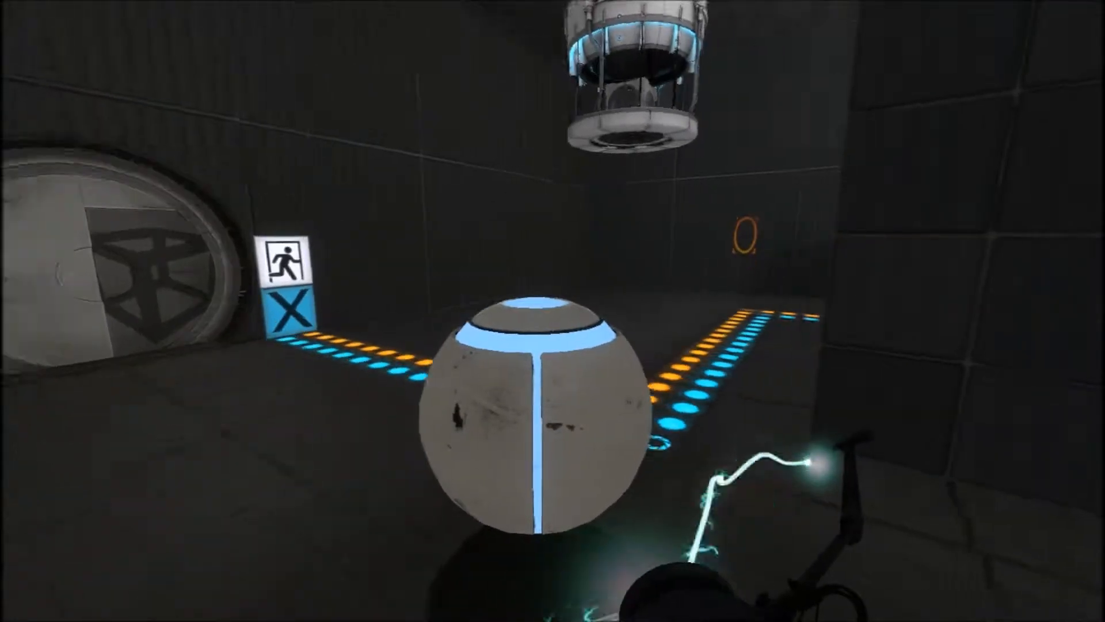